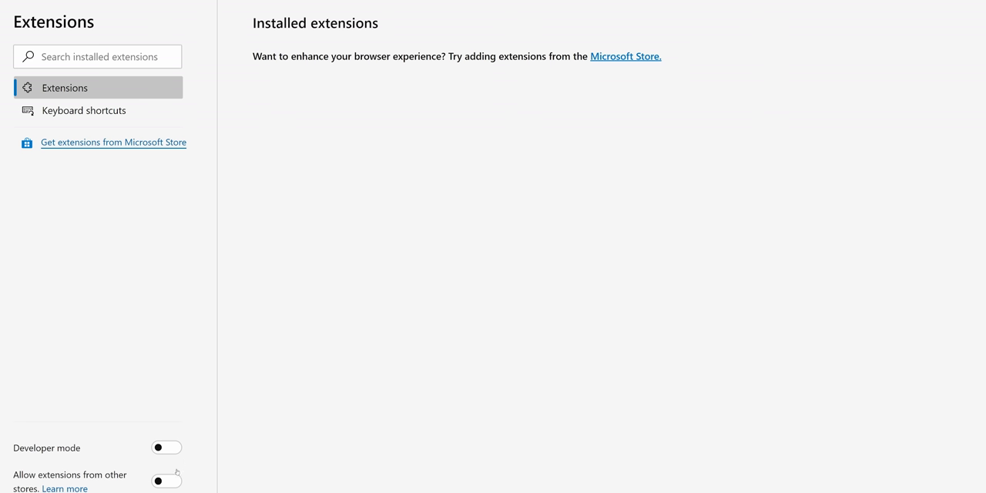
Step: Enable 'Allow extensions from other stores', confirm Allow, and show LastPass's sign-up popup
left_click(166, 481)
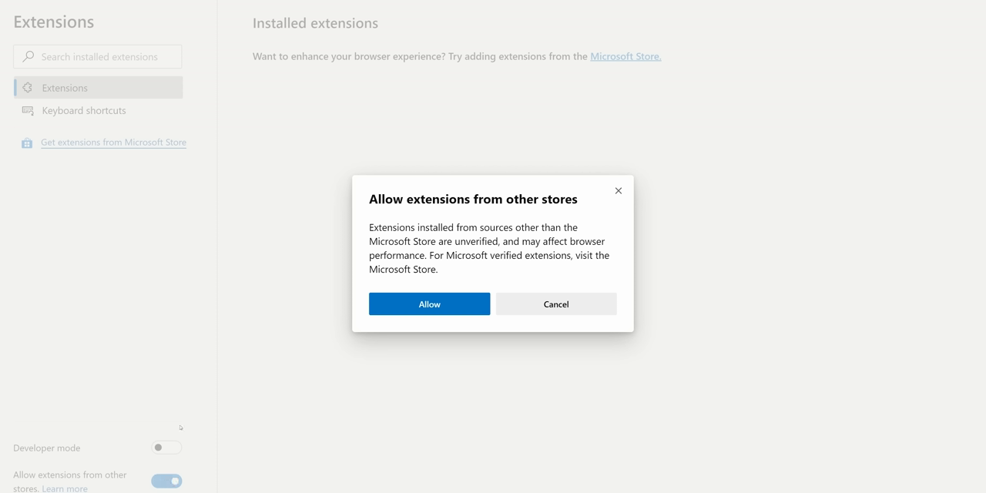
mouse_move(456, 305)
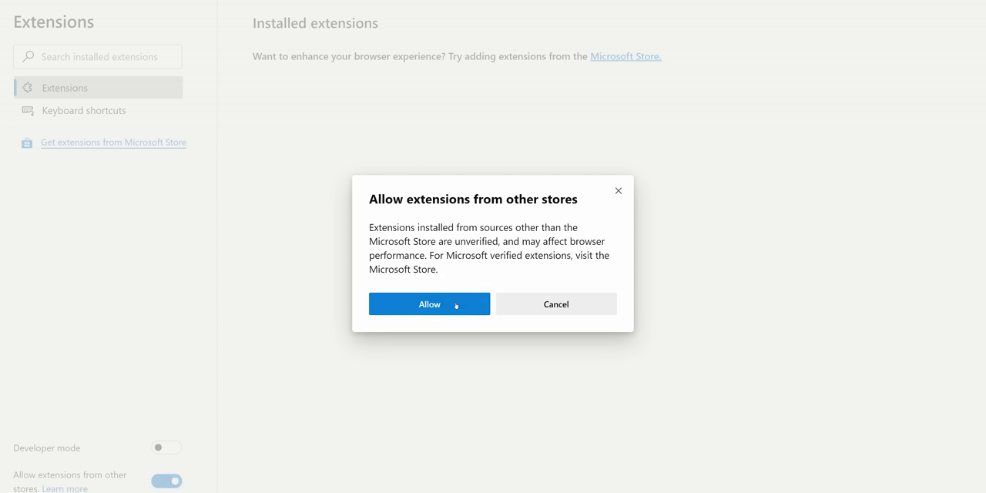
left_click(428, 303)
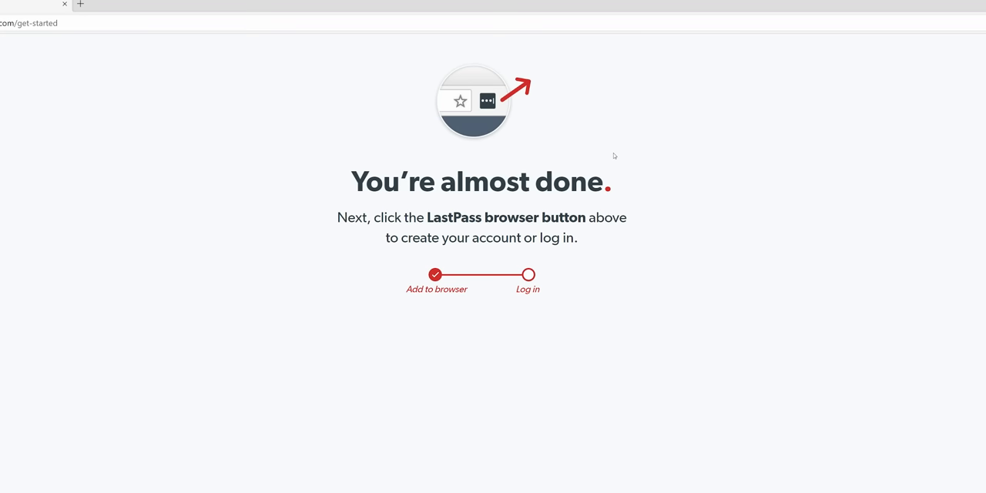
left_click(890, 19)
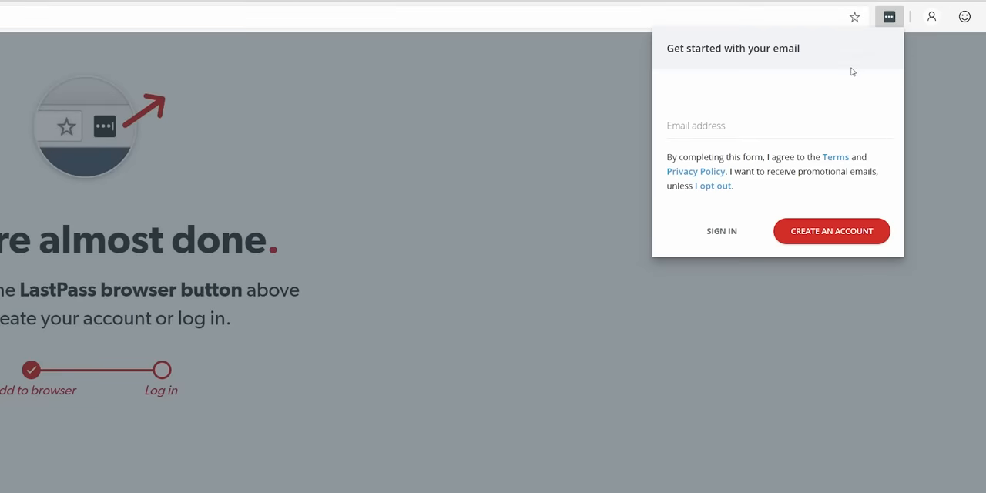